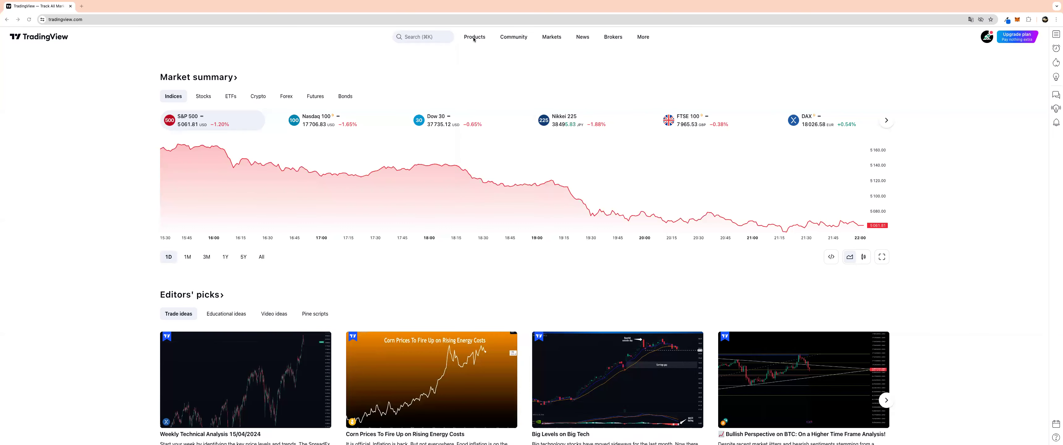
# - Launch Supercharts from the Products menu to show the EUR/USD chart
pyautogui.click(474, 37)
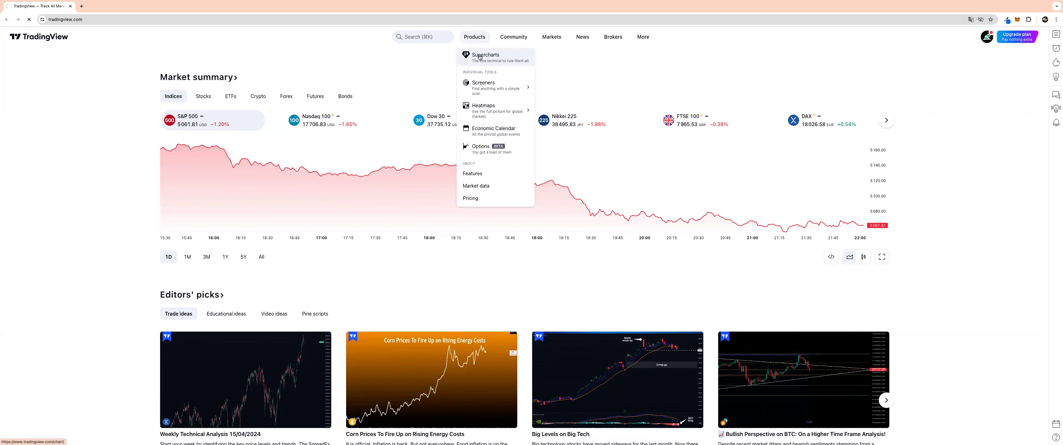
pyautogui.click(485, 55)
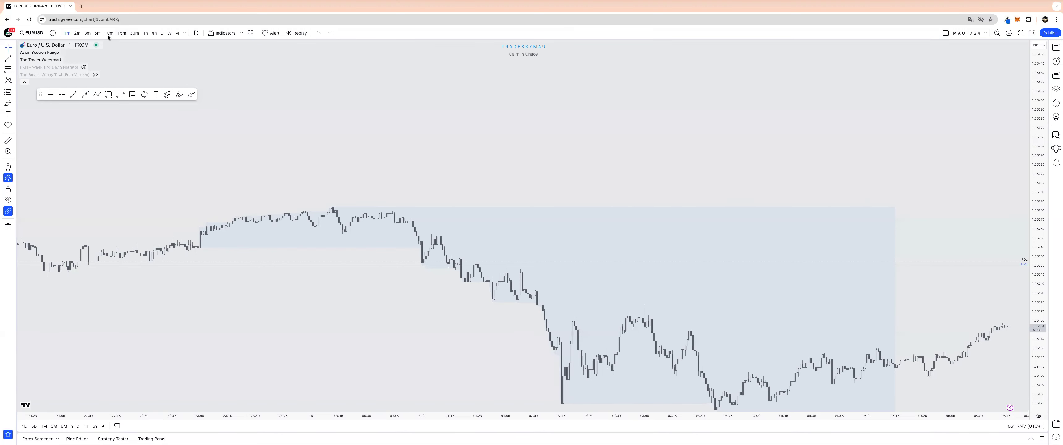
# - Switch EUR/USD to the 1D timeframe to review its daily zones and levels
pyautogui.click(122, 33)
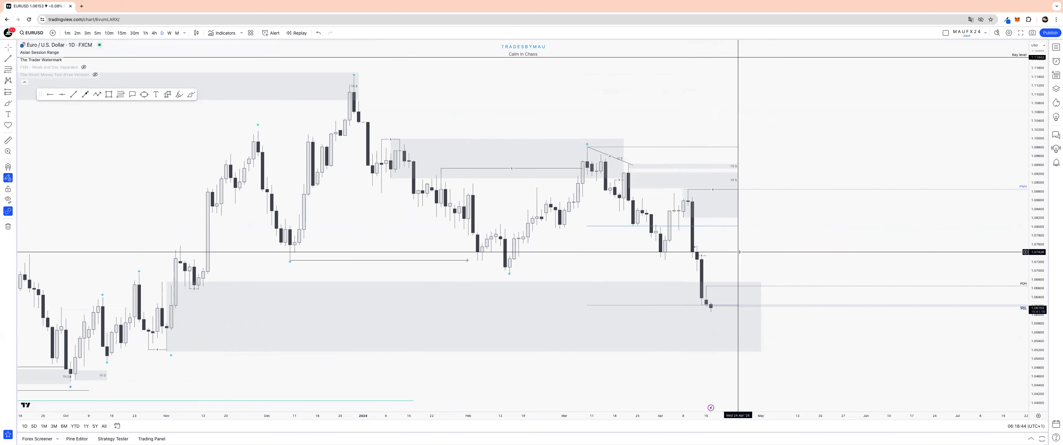
pyautogui.moveTo(492, 218)
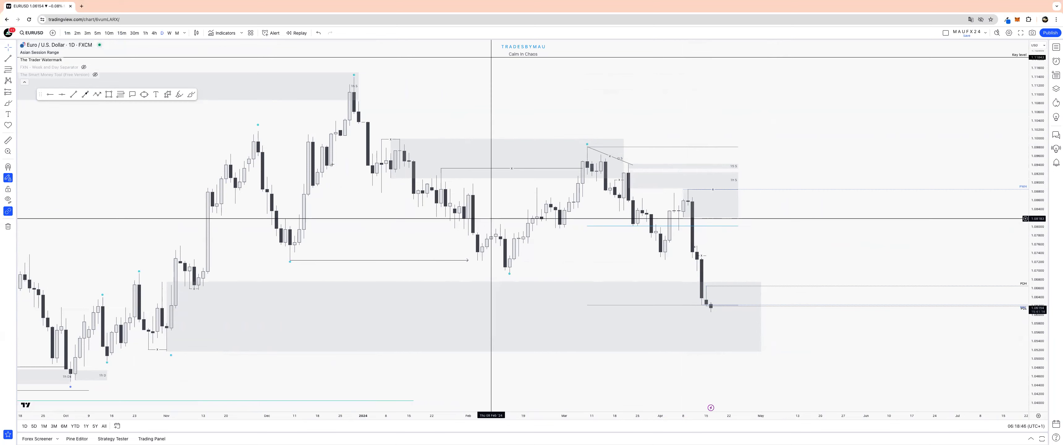
pyautogui.moveTo(175, 319)
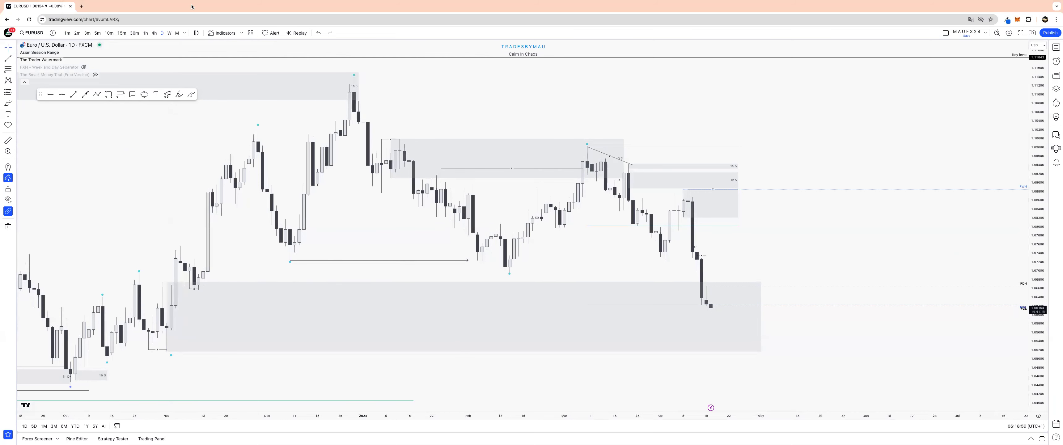
# - Review EUR/USD on the 4-hour chart, then drop to the 15-minute chart
pyautogui.click(155, 33)
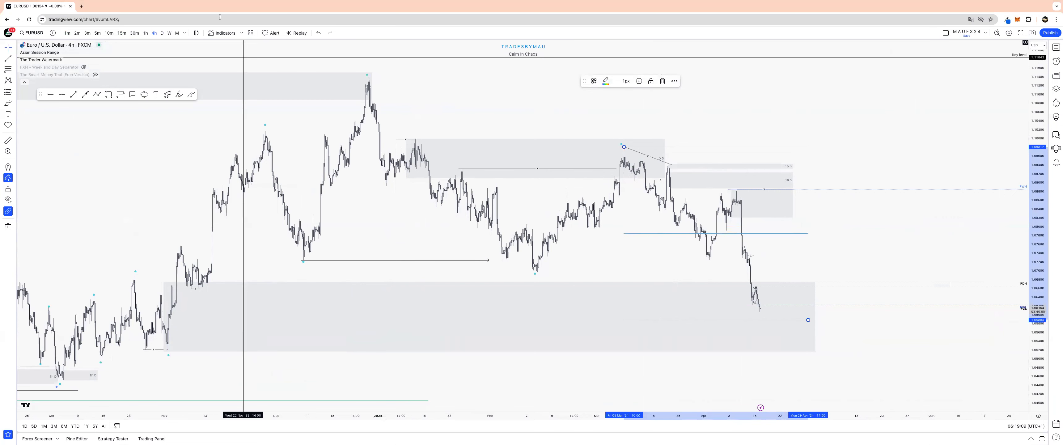
pyautogui.moveTo(121, 33)
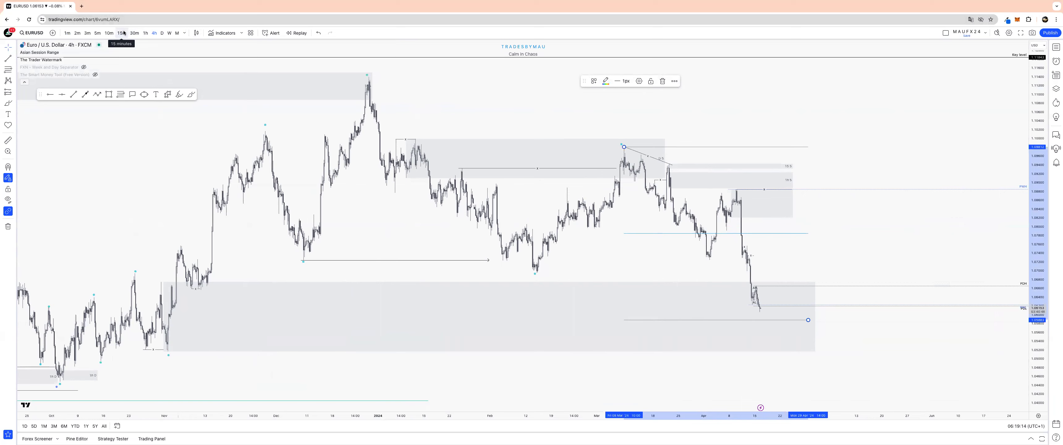
pyautogui.click(121, 33)
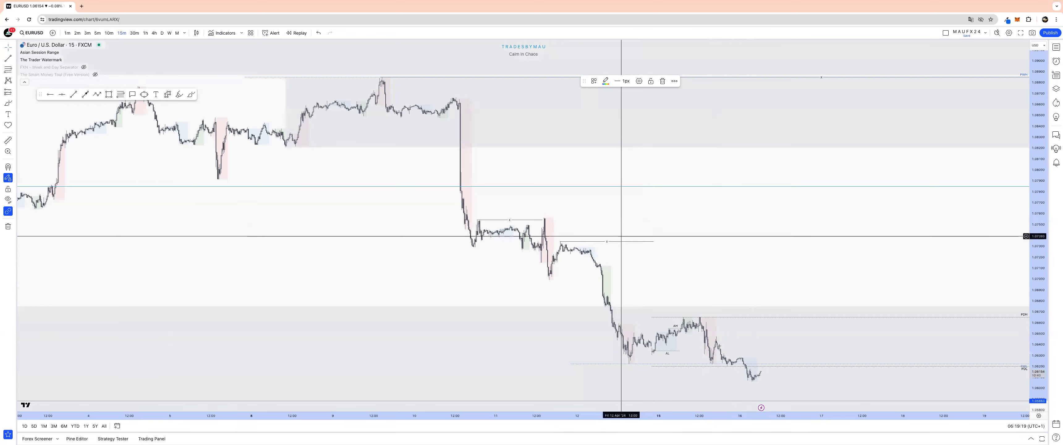
pyautogui.moveTo(750, 309)
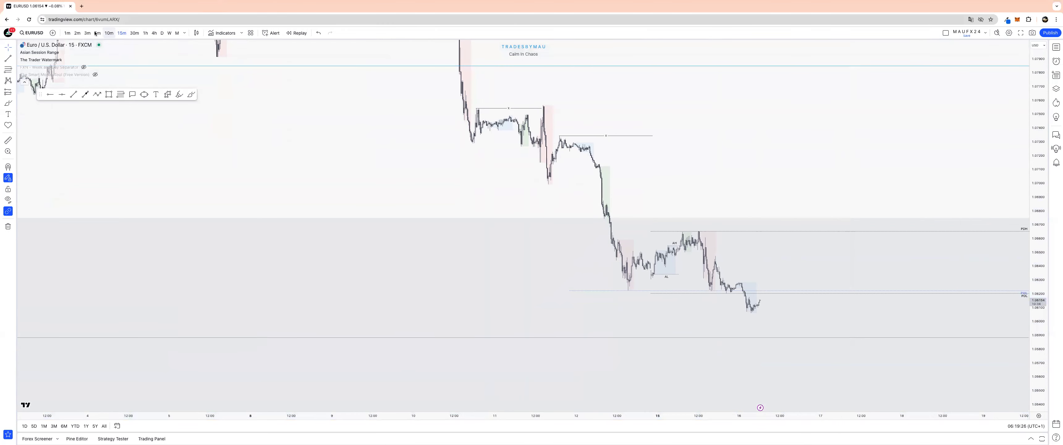
# - Check the 5-minute chart, return to 15m and draw a horizontal ray at the swing high
pyautogui.click(97, 33)
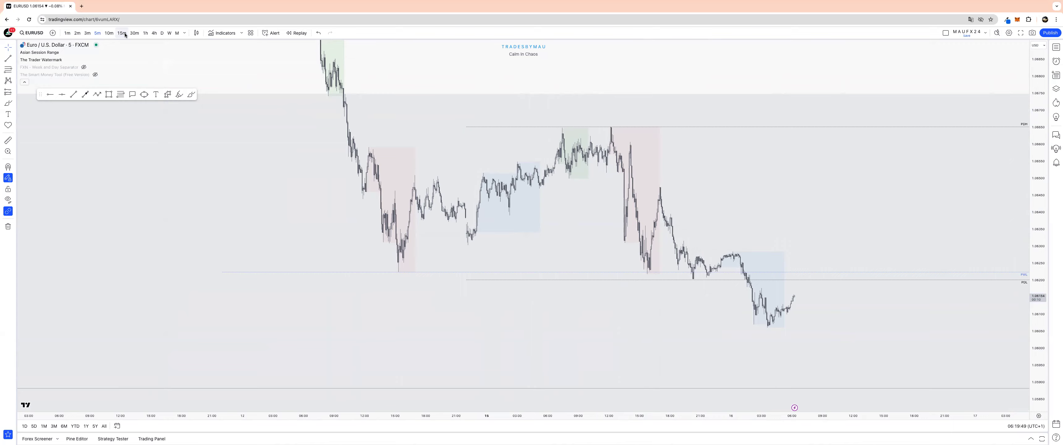
pyautogui.click(120, 33)
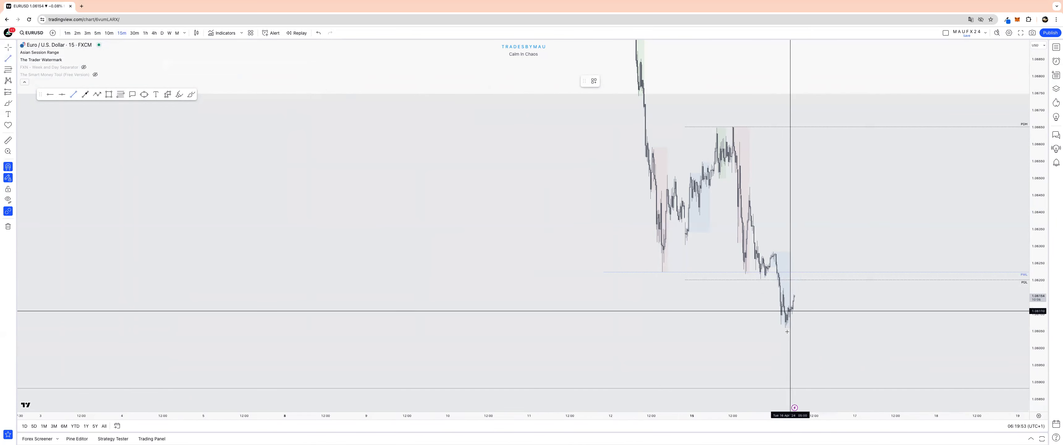
pyautogui.moveTo(806, 322)
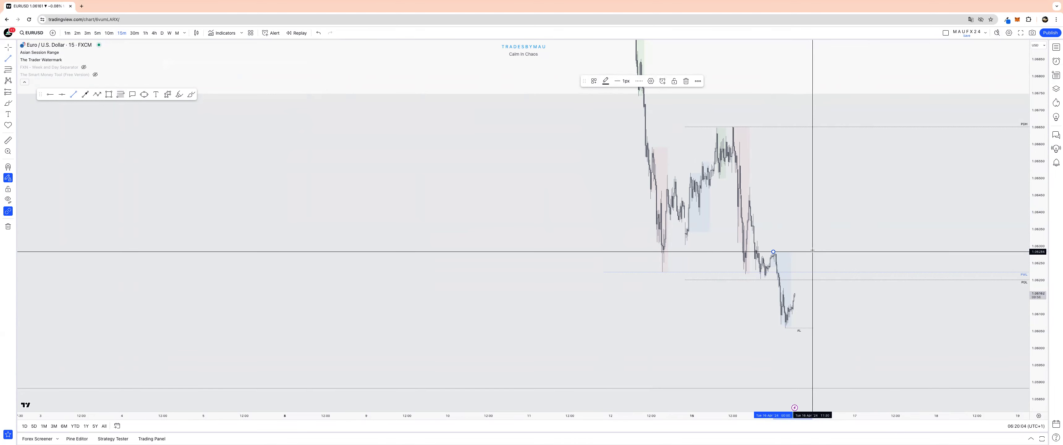
pyautogui.click(593, 81)
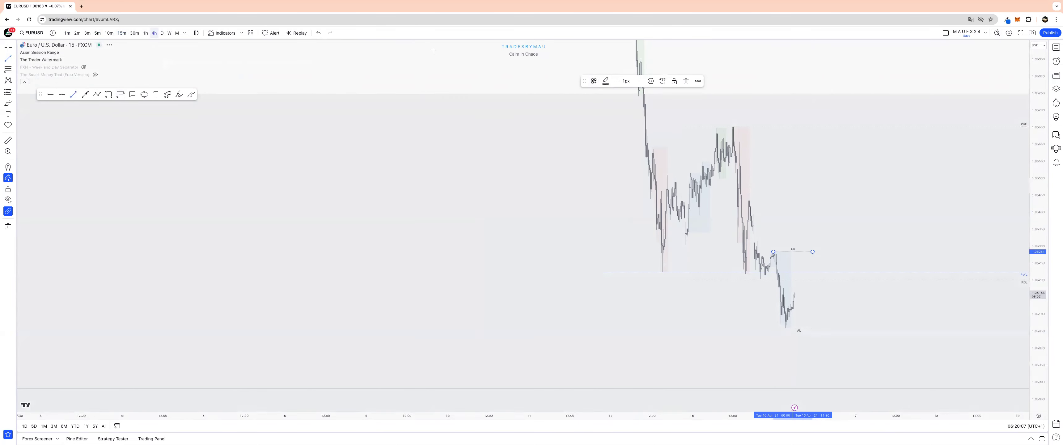
pyautogui.click(154, 33)
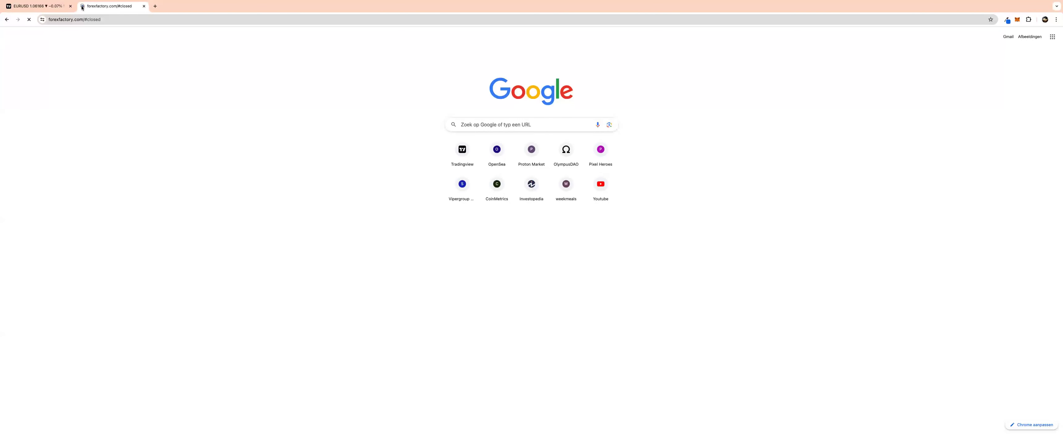
# - Load Forex Factory's economic calendar of today's news events
pyautogui.click(109, 5)
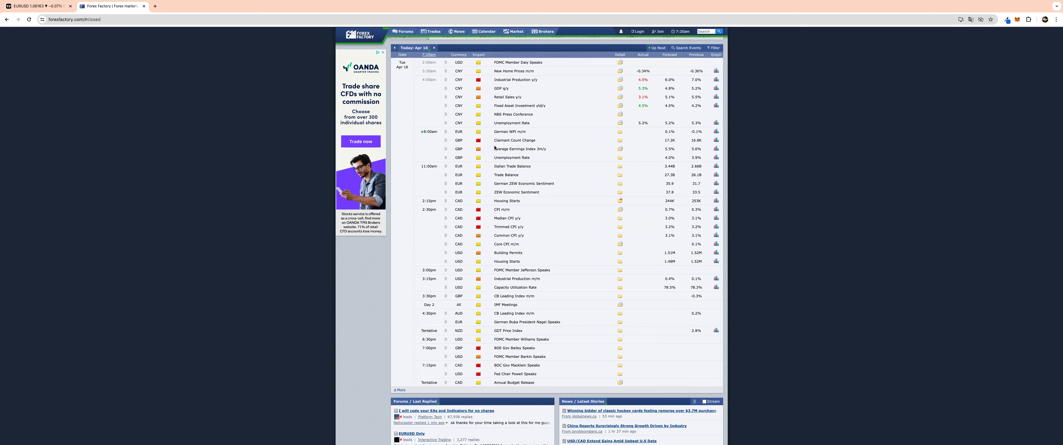
pyautogui.moveTo(496, 144)
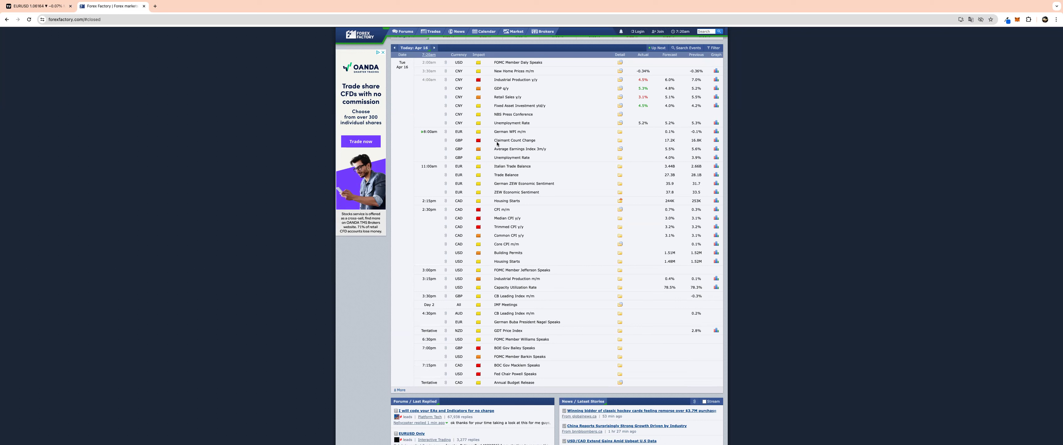
pyautogui.moveTo(498, 142)
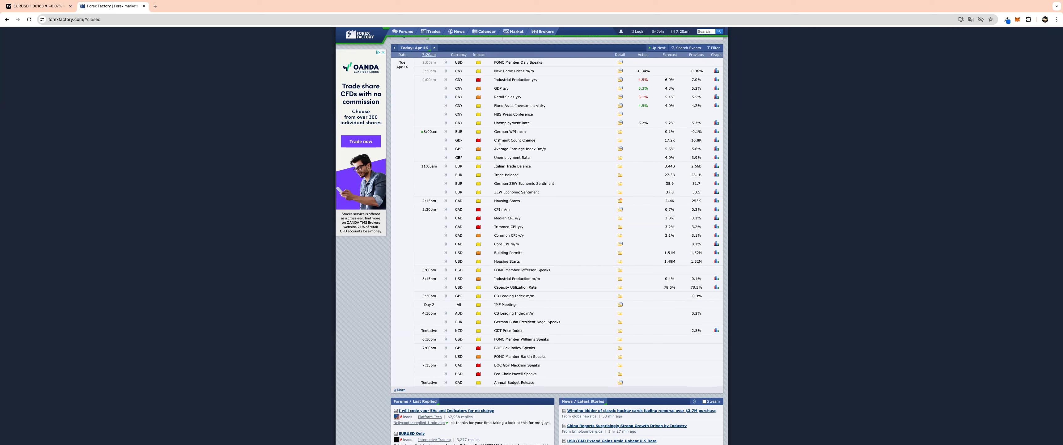
pyautogui.moveTo(466, 140)
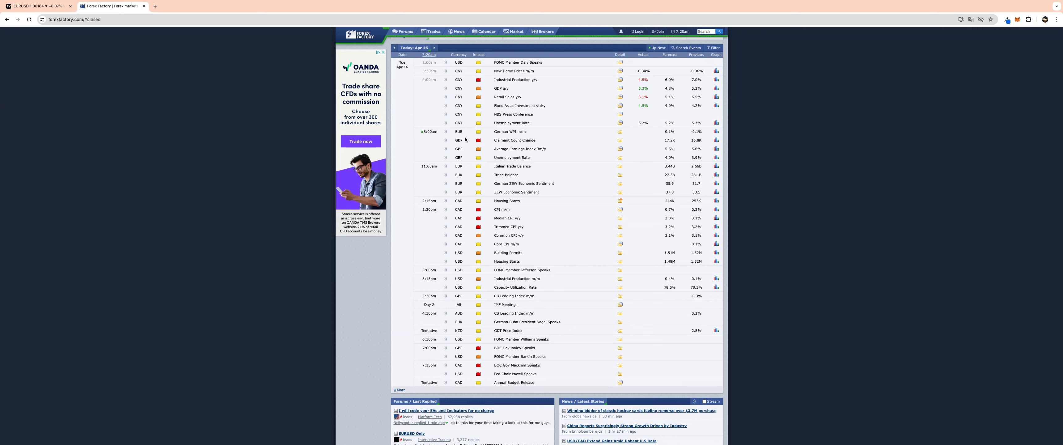
pyautogui.moveTo(473, 140)
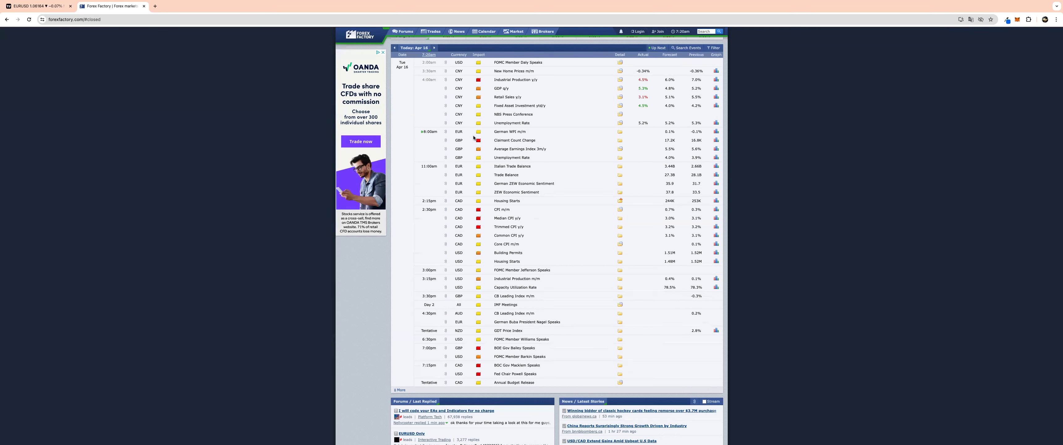
pyautogui.moveTo(483, 181)
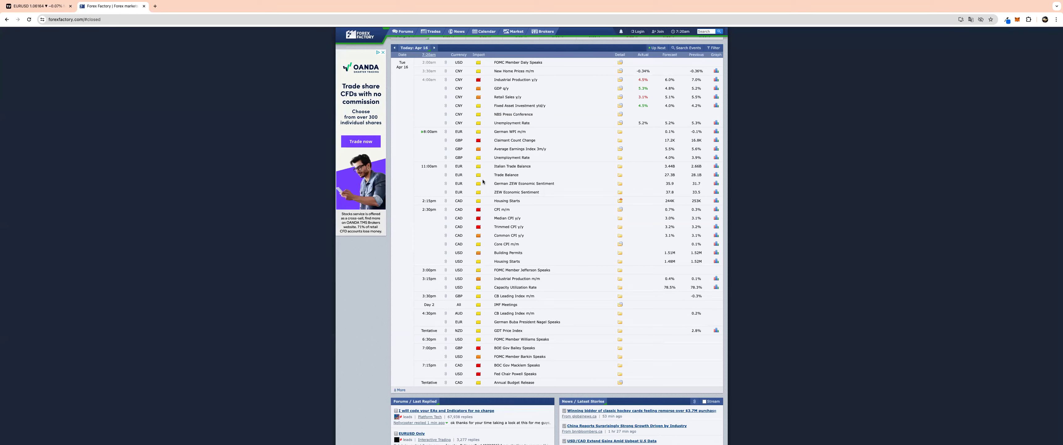
pyautogui.moveTo(519, 242)
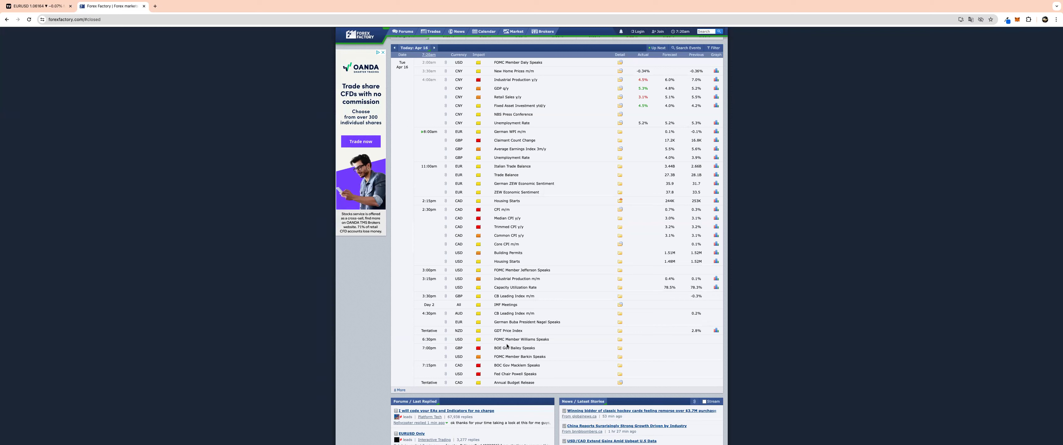
pyautogui.moveTo(482, 345)
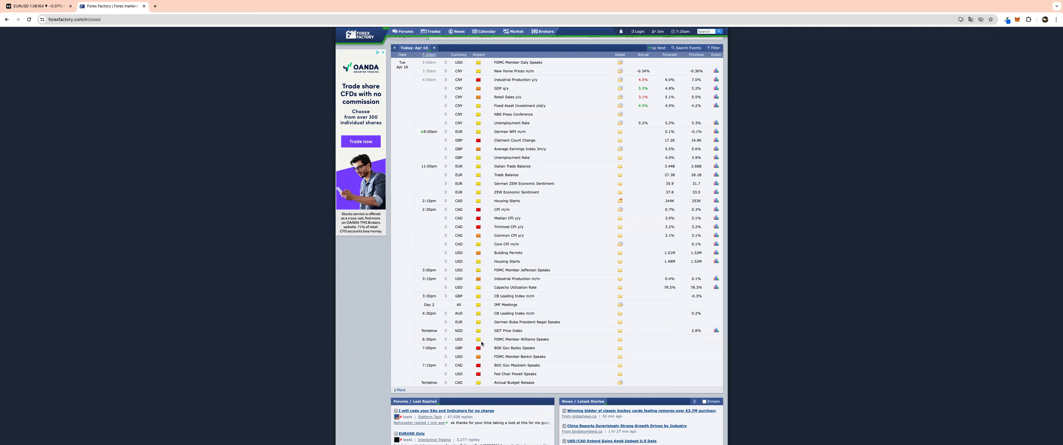
pyautogui.moveTo(508, 347)
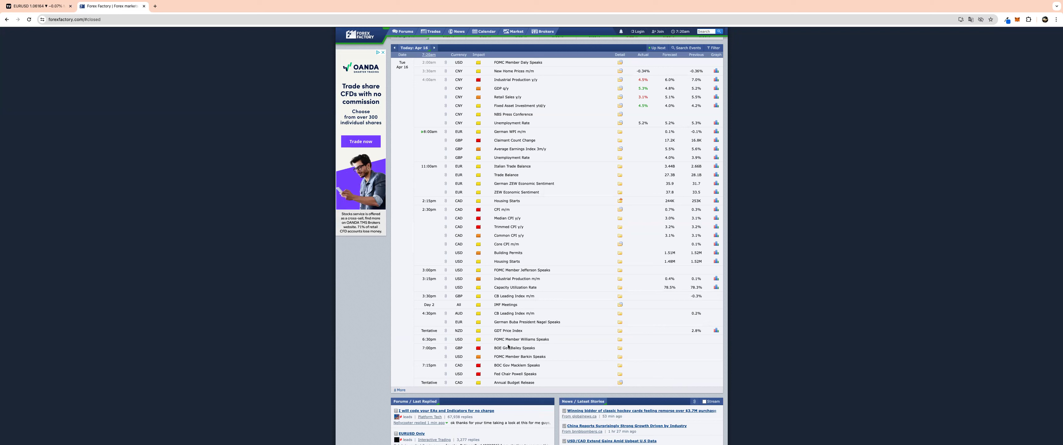
pyautogui.moveTo(544, 365)
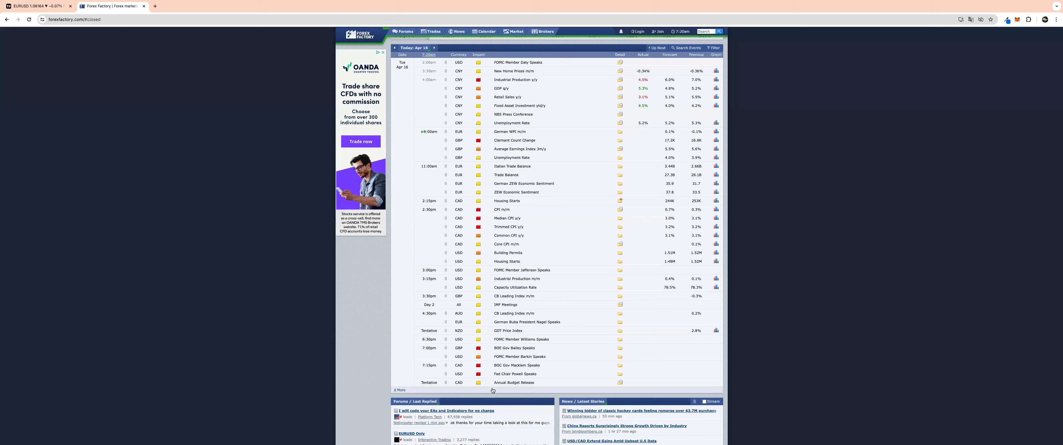
pyautogui.moveTo(545, 380)
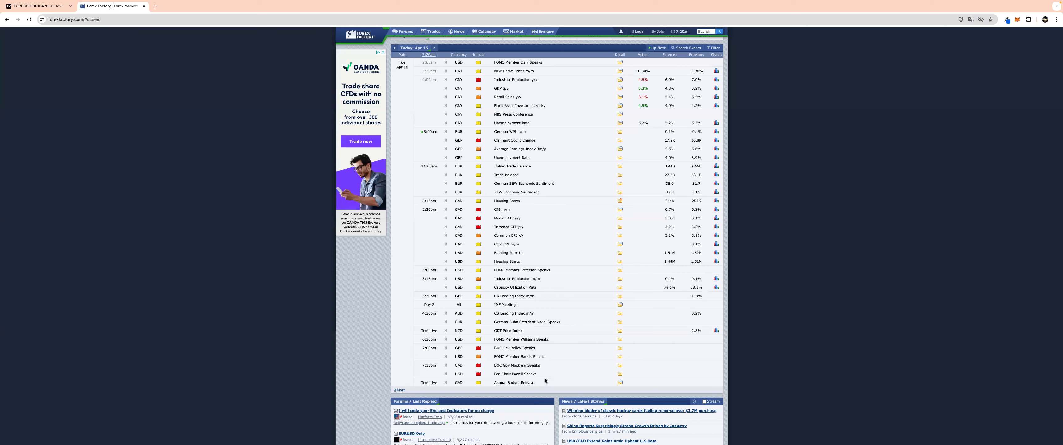
pyautogui.moveTo(519, 354)
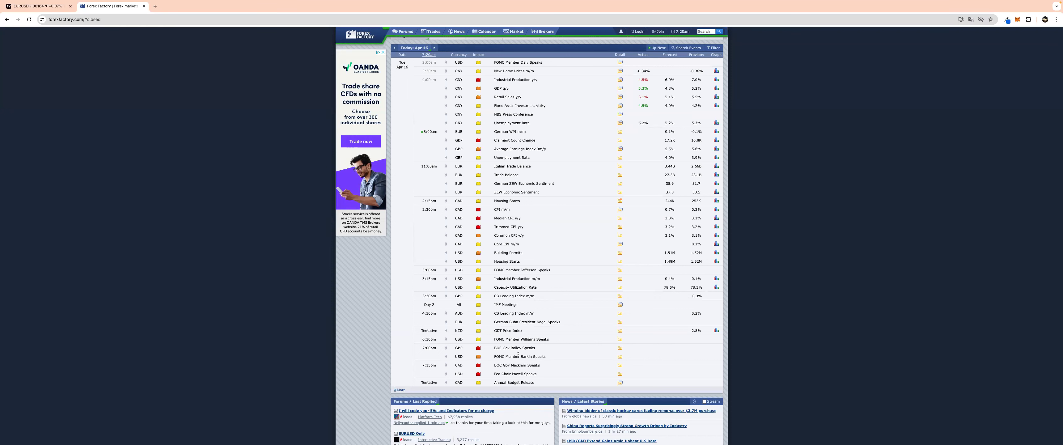
pyautogui.moveTo(464, 271)
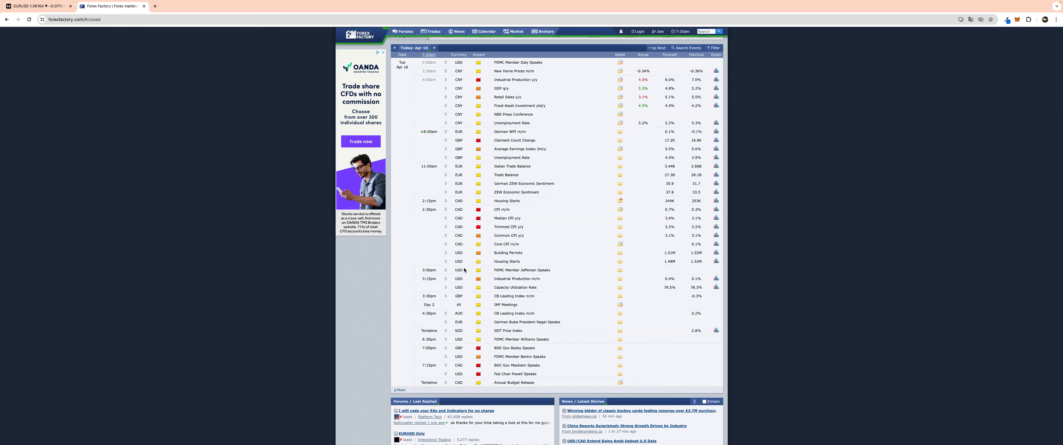
pyautogui.moveTo(223, 109)
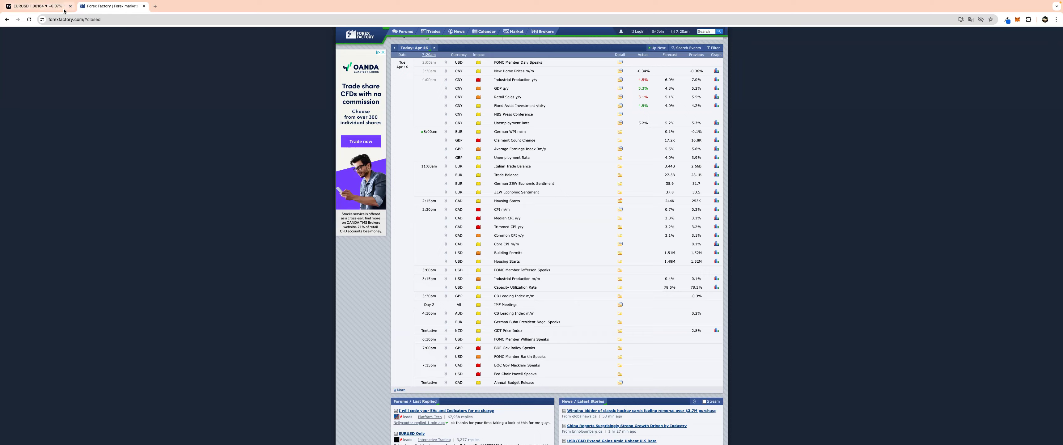
# - Return to the EUR/USD chart and confirm the PDL label on the horizontal ray
pyautogui.click(34, 6)
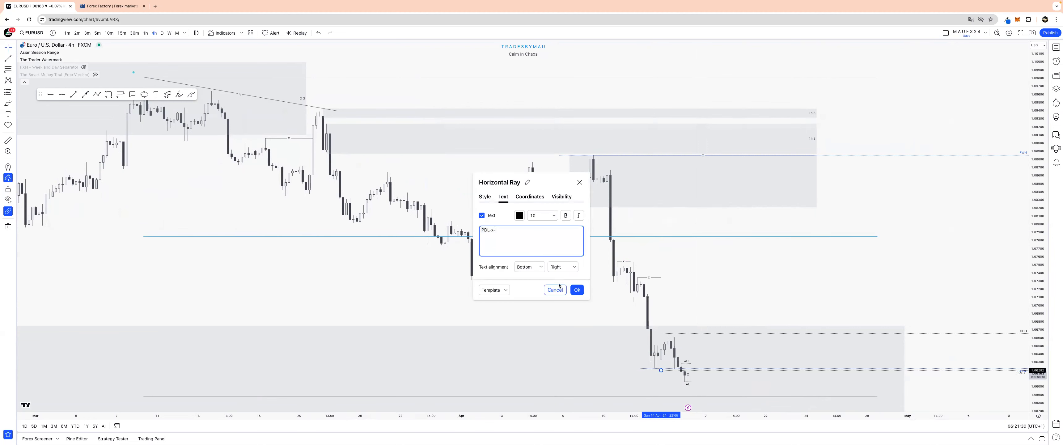
pyautogui.click(577, 290)
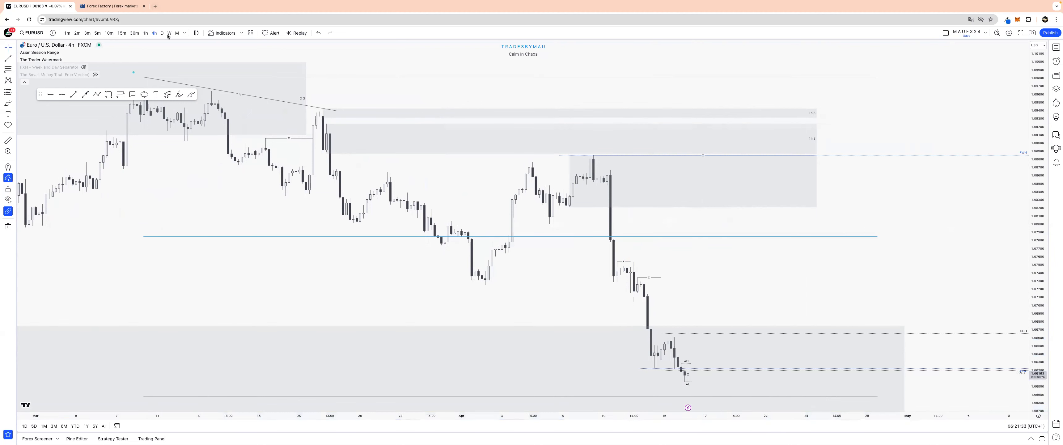
# - Step EUR/USD through the daily, 15-minute and 1-minute charts
pyautogui.click(161, 32)
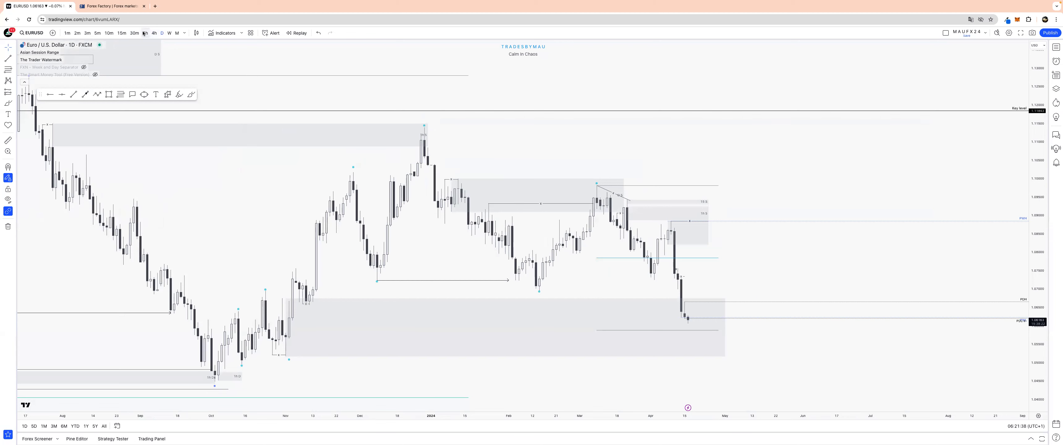
pyautogui.click(121, 33)
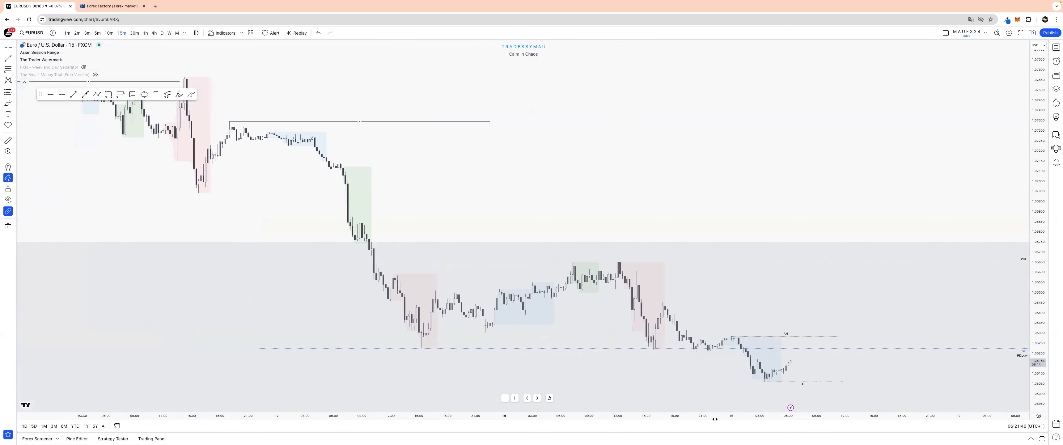
pyautogui.moveTo(698, 338)
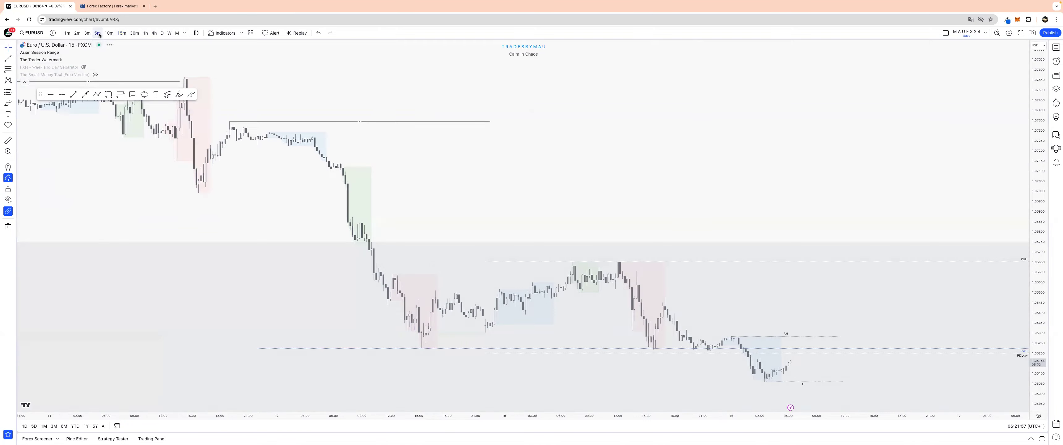
pyautogui.click(98, 32)
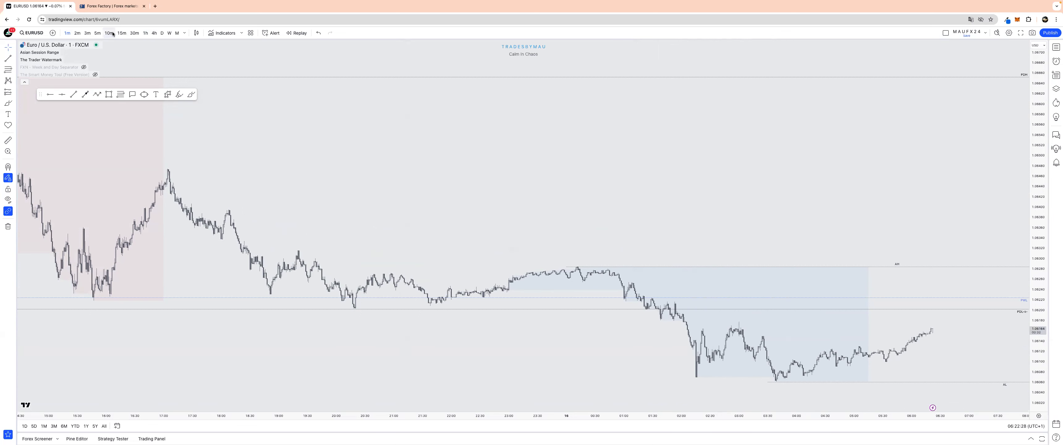
# - Sketch a projected price path on the 15-minute chart, then move to the 1-hour chart
pyautogui.click(121, 33)
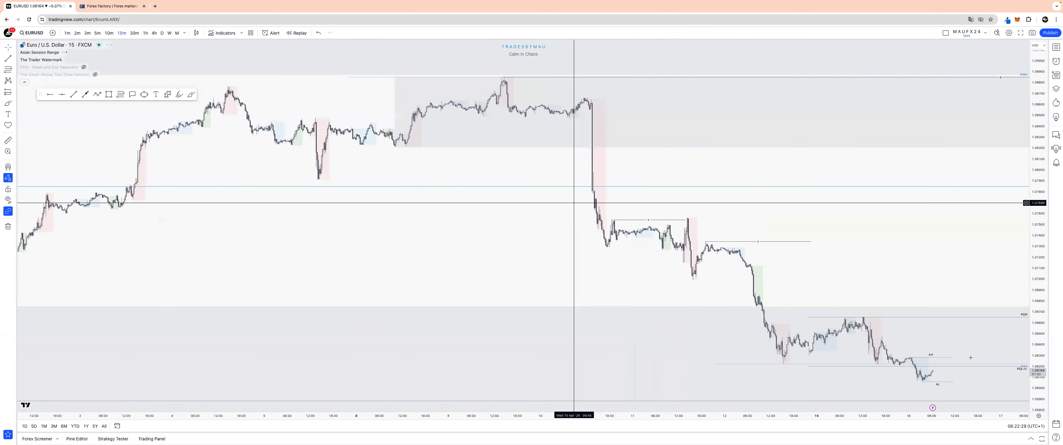
pyautogui.moveTo(852, 276)
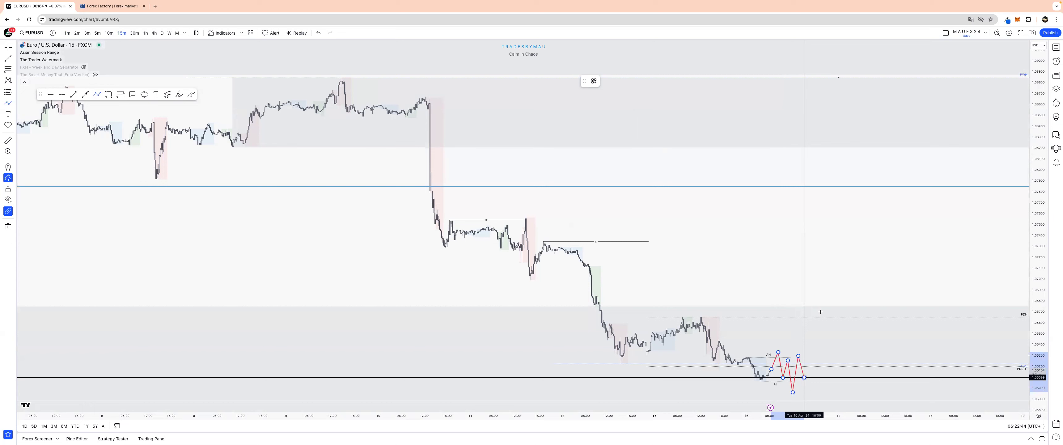
pyautogui.moveTo(804, 373); pyautogui.dragTo(823, 300)
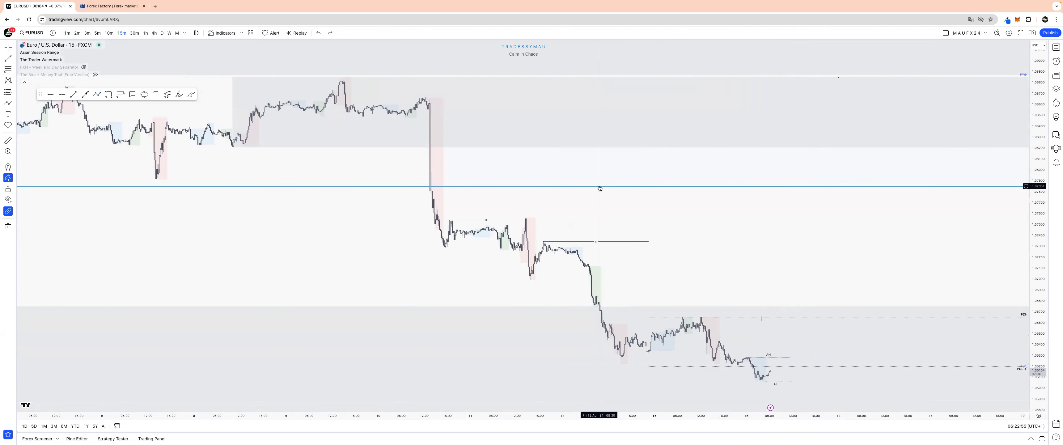
pyautogui.click(145, 33)
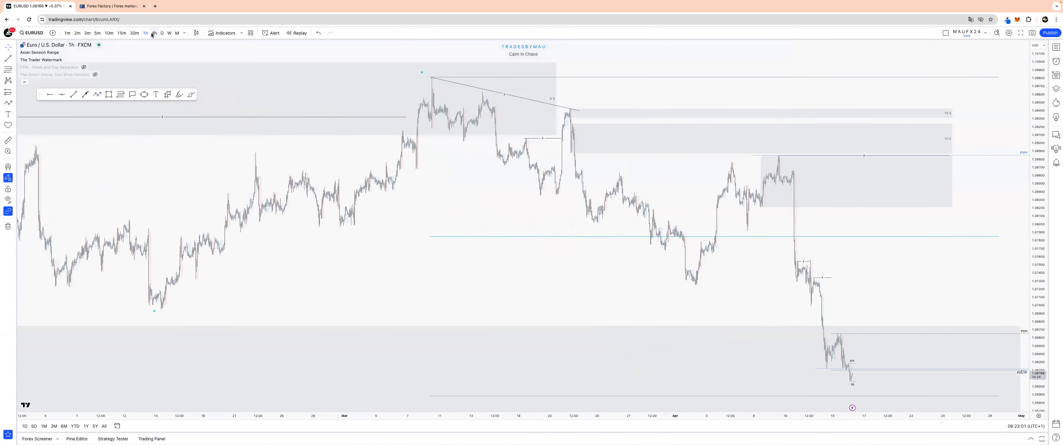
# - Label the 4-hour ray PWL, then switch EUR/USD to the 5-minute chart
pyautogui.click(153, 32)
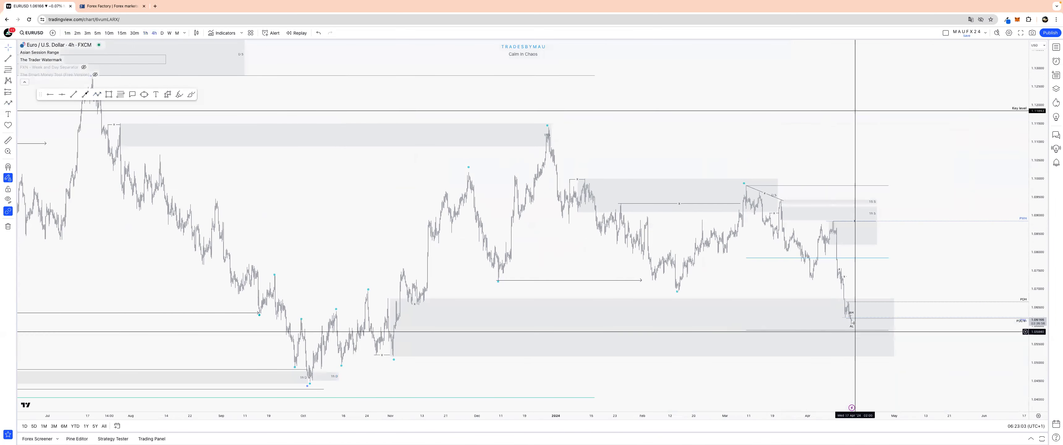
pyautogui.moveTo(877, 343)
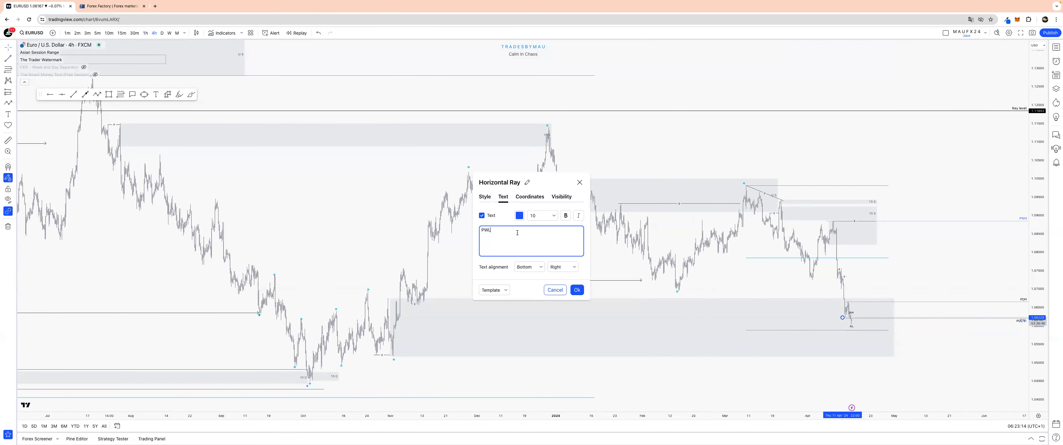
pyautogui.click(576, 290)
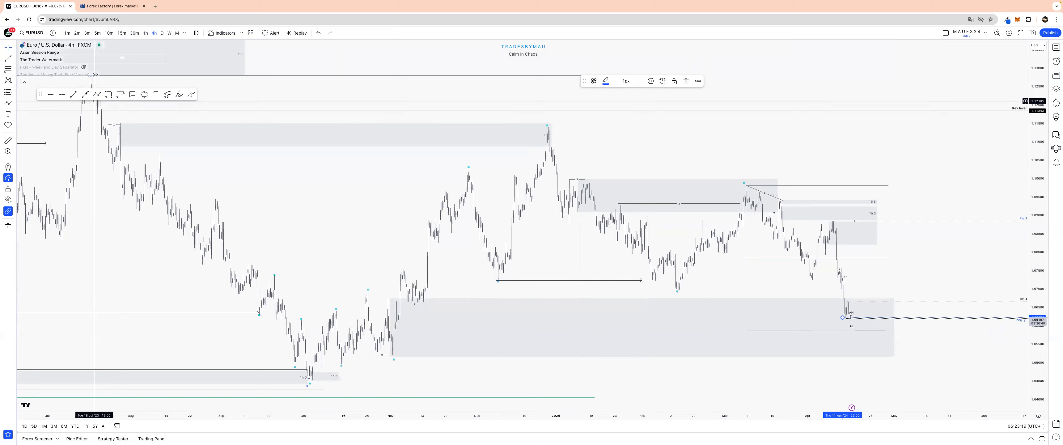
pyautogui.click(97, 32)
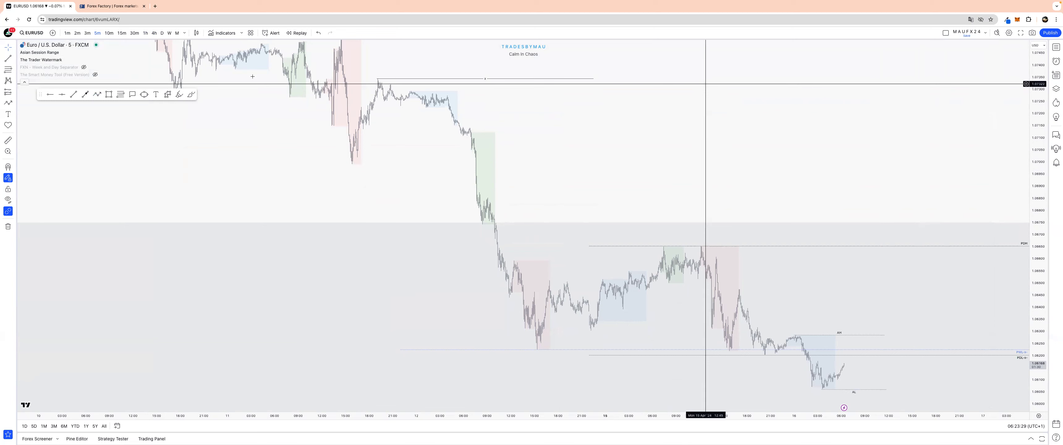
# - Show the watchlist of tracked EUR, GBP and DXY symbols to pick GBP/USD
pyautogui.click(135, 32)
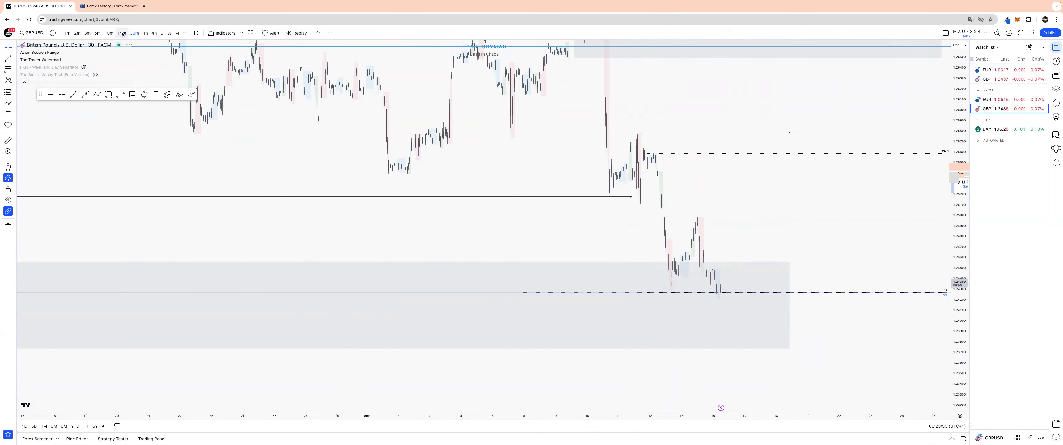
# - On the GBP/USD daily chart label the low rays PDL and PWL, then view the 4-hour timeframe
pyautogui.click(121, 32)
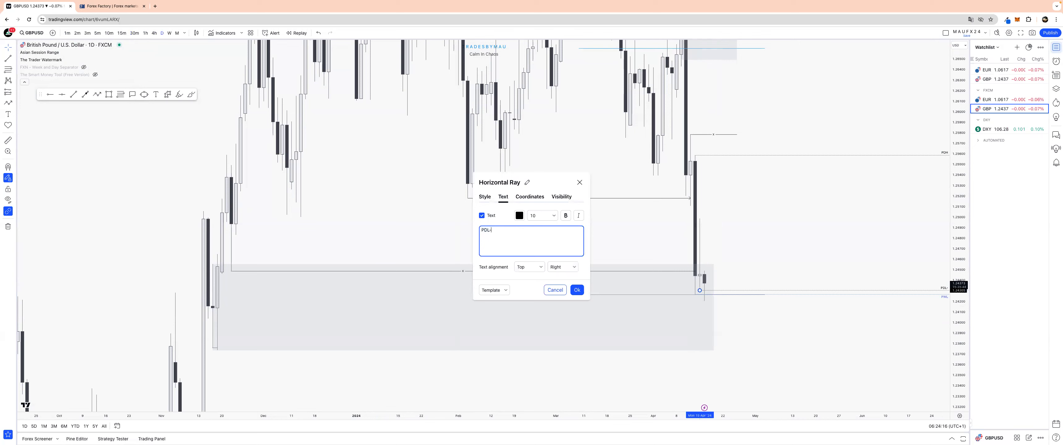
pyautogui.click(576, 290)
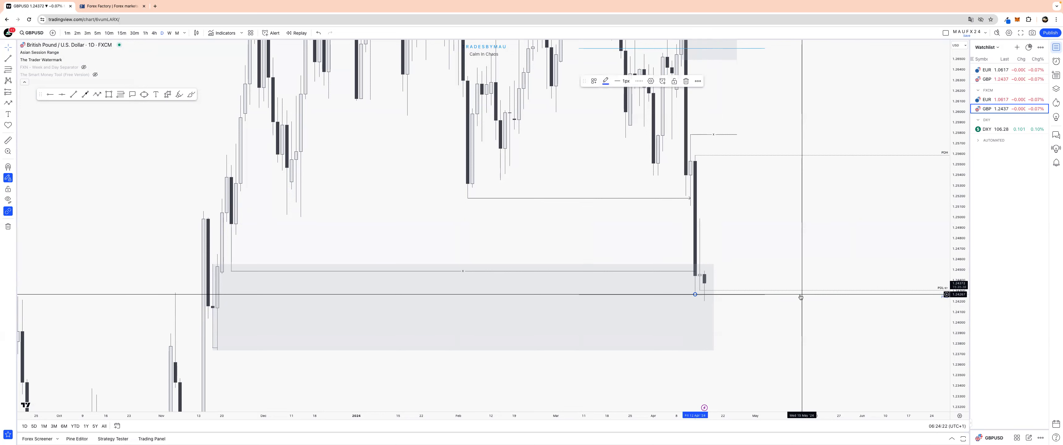
pyautogui.write('PWL-x-')
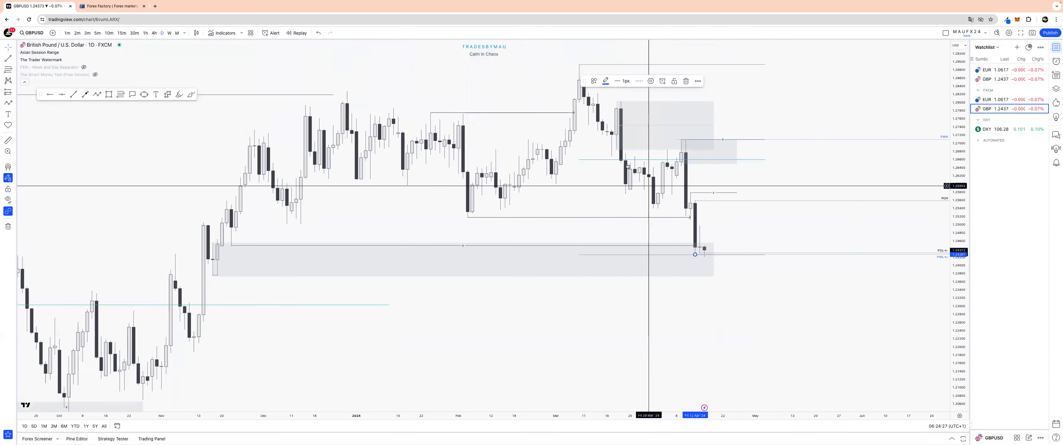
pyautogui.click(153, 33)
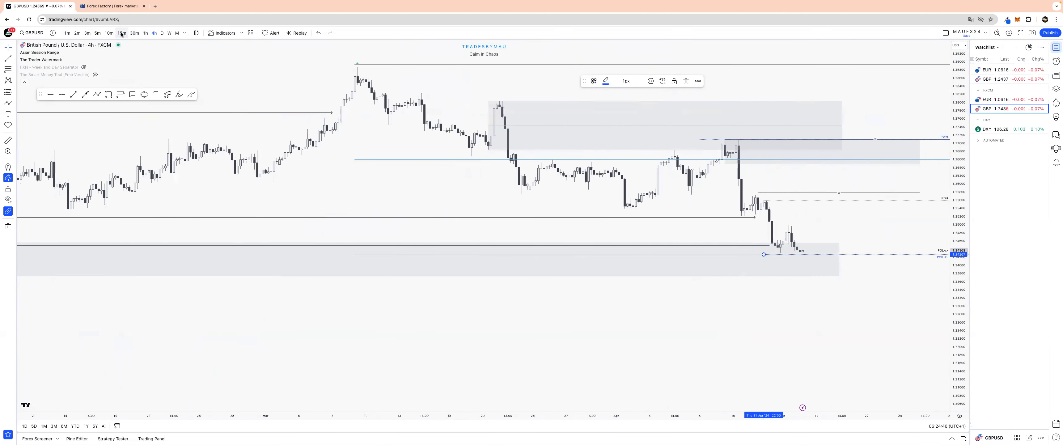
# - Review GBP/USD on the 15-minute and 1-hour charts, adjusting a ray, then return to EUR/USD
pyautogui.click(121, 33)
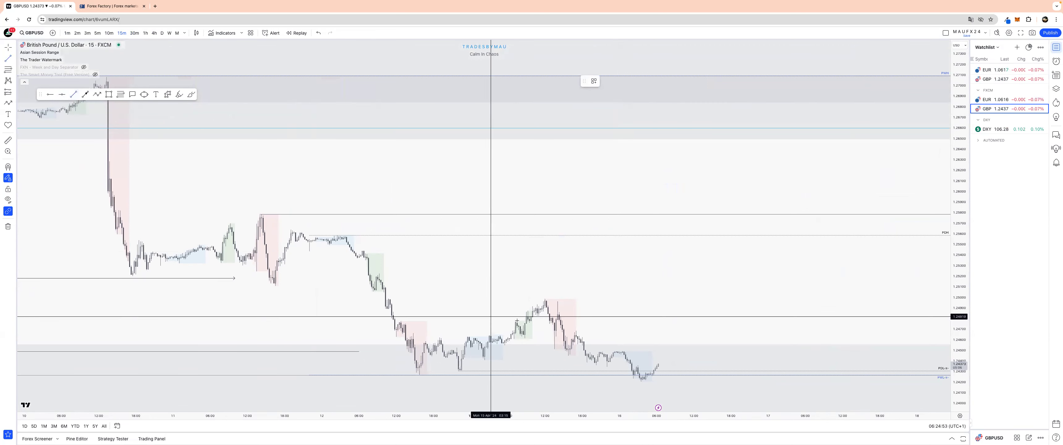
pyautogui.moveTo(641, 381)
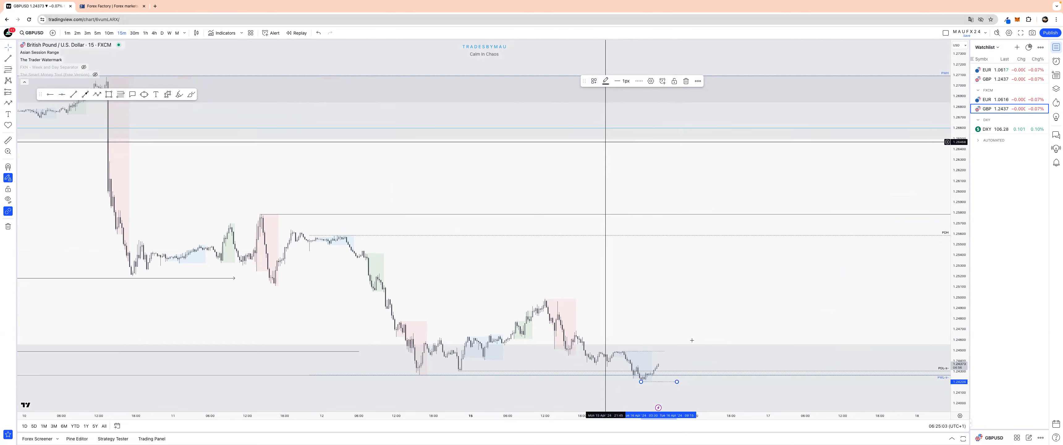
pyautogui.click(594, 81)
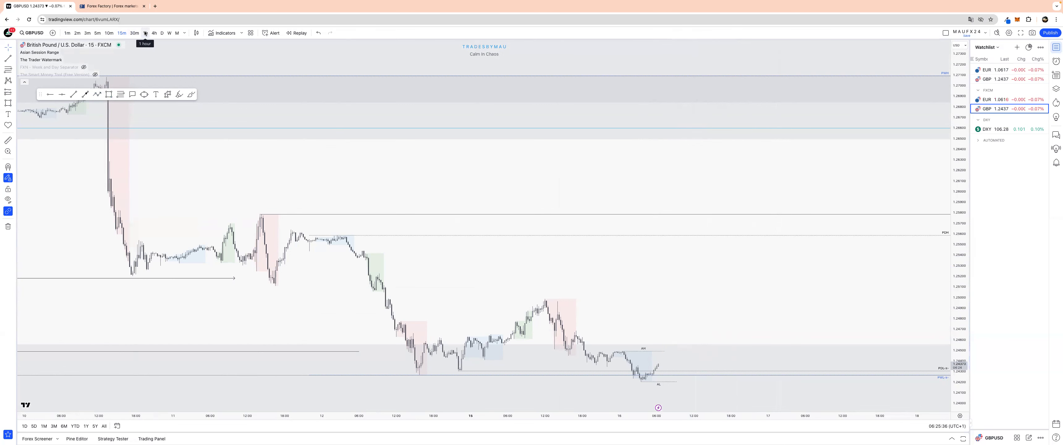
pyautogui.click(145, 33)
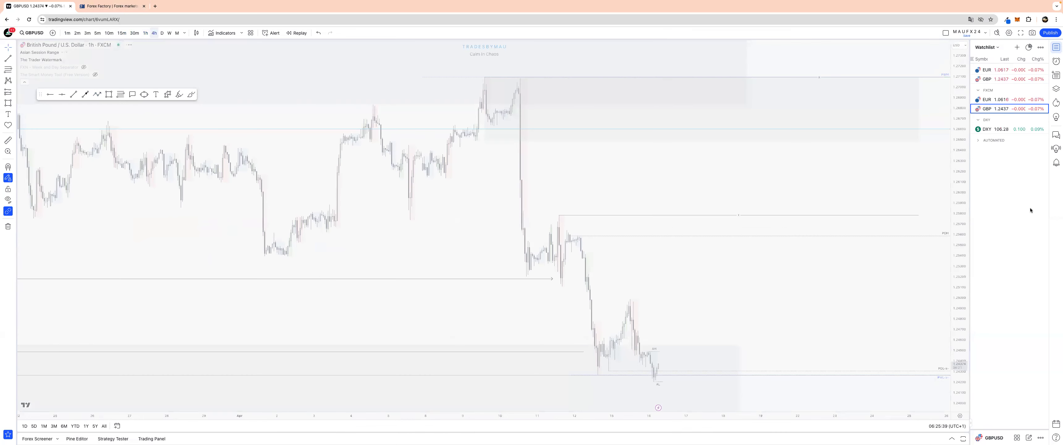
pyautogui.click(154, 33)
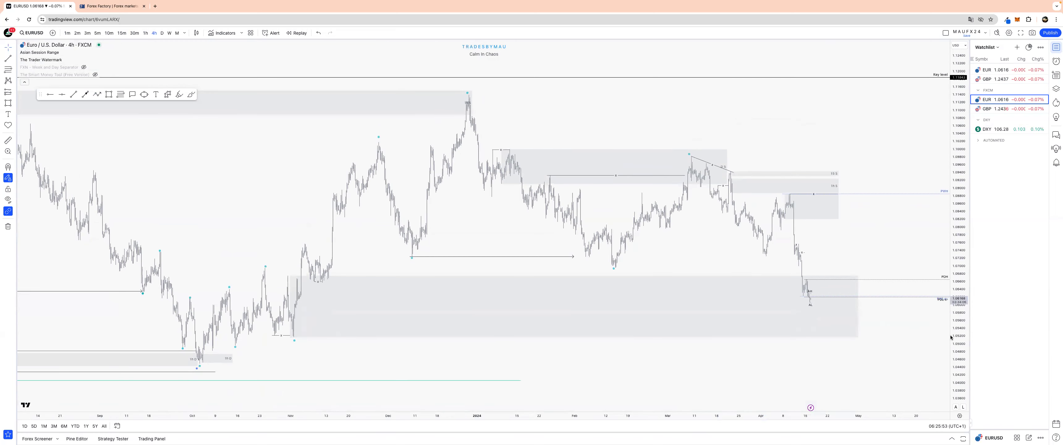
pyautogui.click(996, 129)
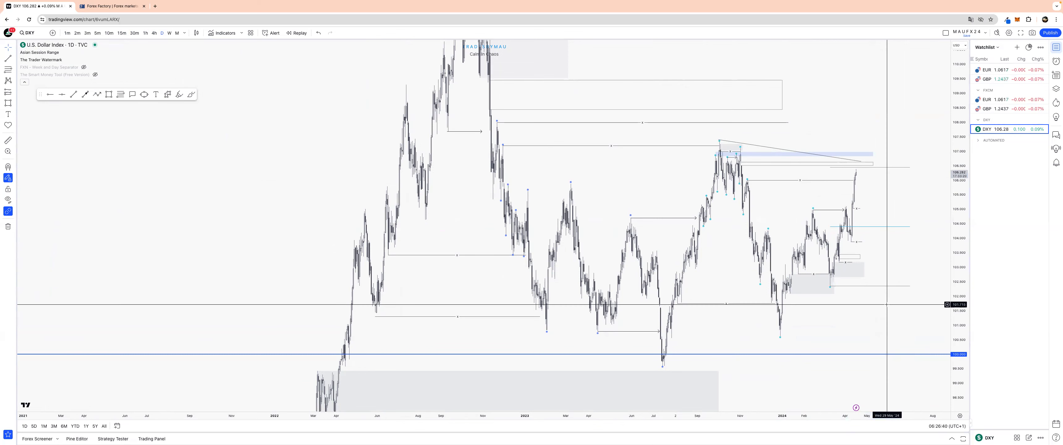
pyautogui.moveTo(917, 253)
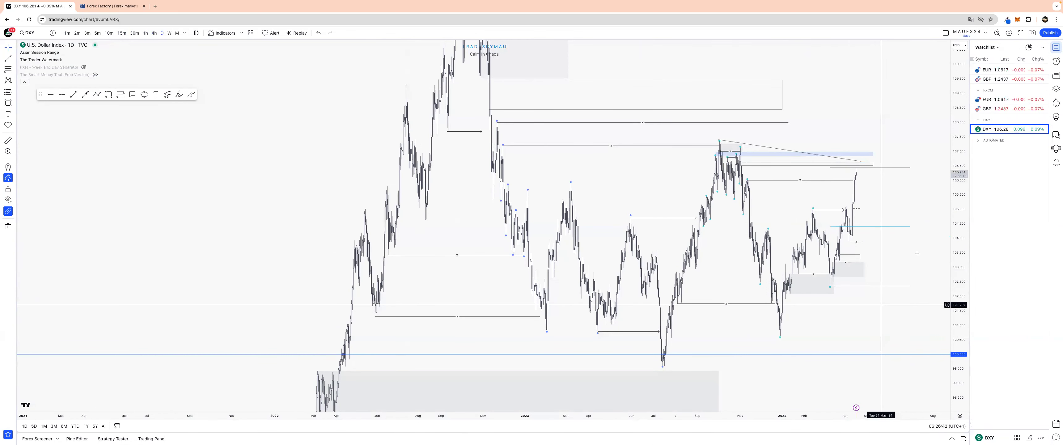
# - Load the second EUR/USD Watchlist entry, showing a clean daily chart
pyautogui.click(1003, 99)
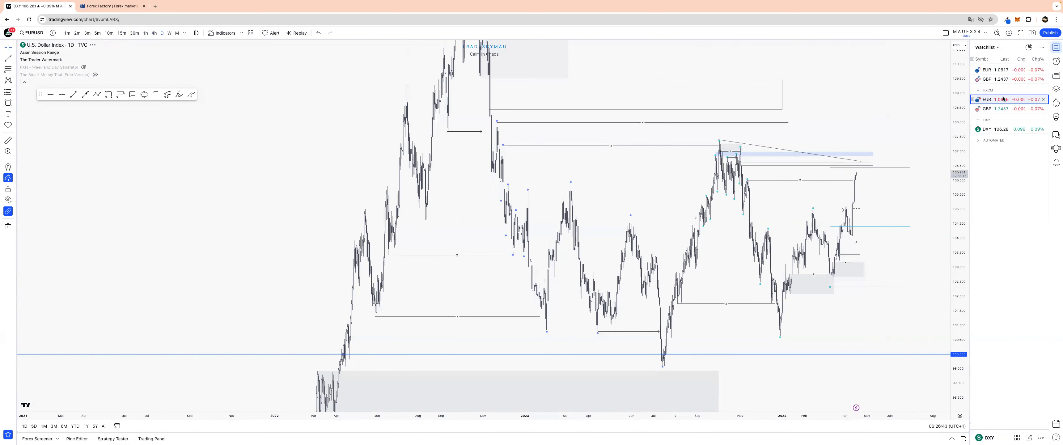
pyautogui.click(988, 99)
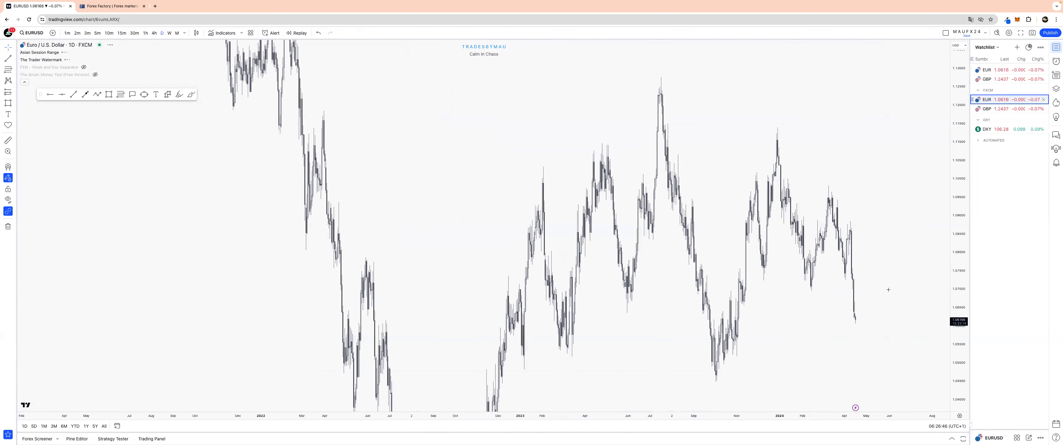